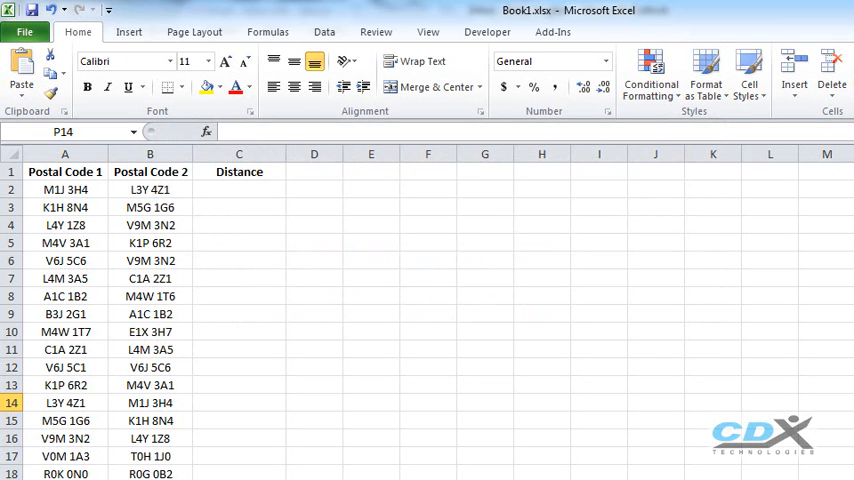
- Insert a CDXDistance function in C2 for A2 and B2 in kilometers, returning 41.0927
{"action": "left_click", "coordinate": [64, 152]}
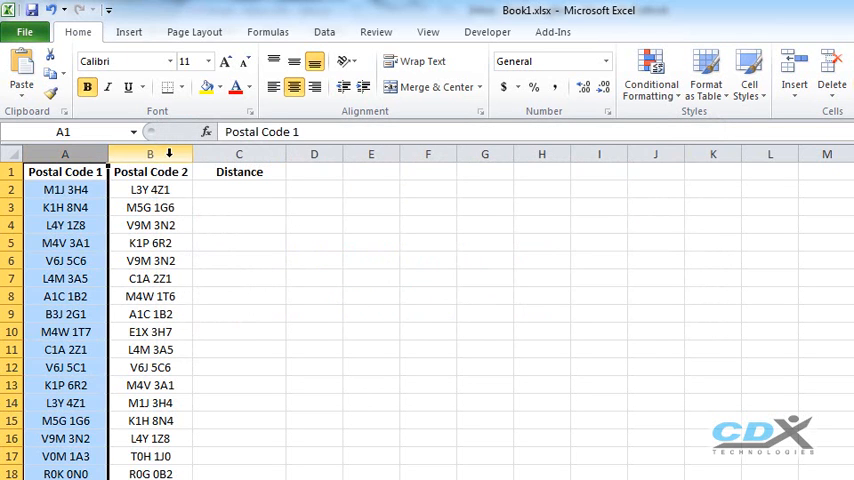
{"action": "left_click", "coordinate": [238, 152]}
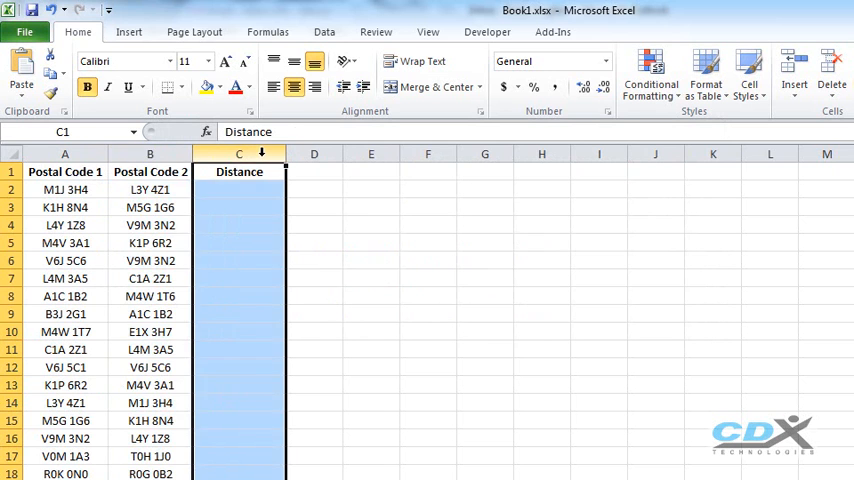
{"action": "left_click", "coordinate": [238, 190]}
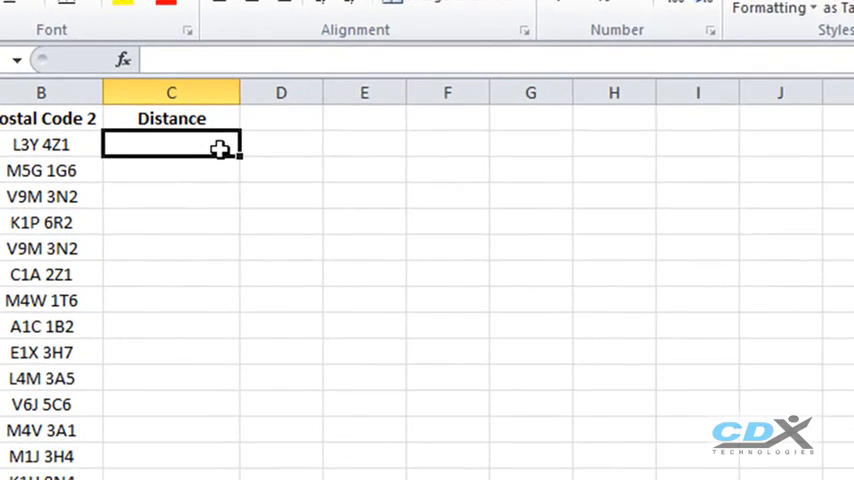
{"action": "right_click", "coordinate": [172, 144]}
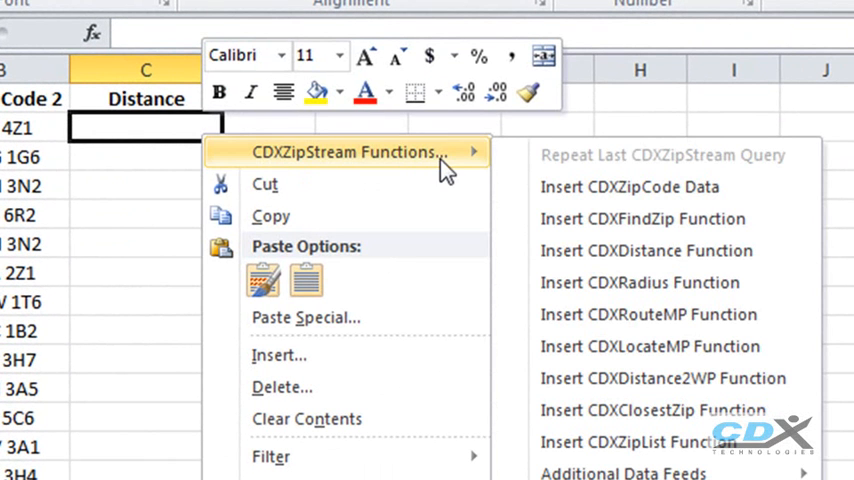
{"action": "left_click", "coordinate": [644, 250]}
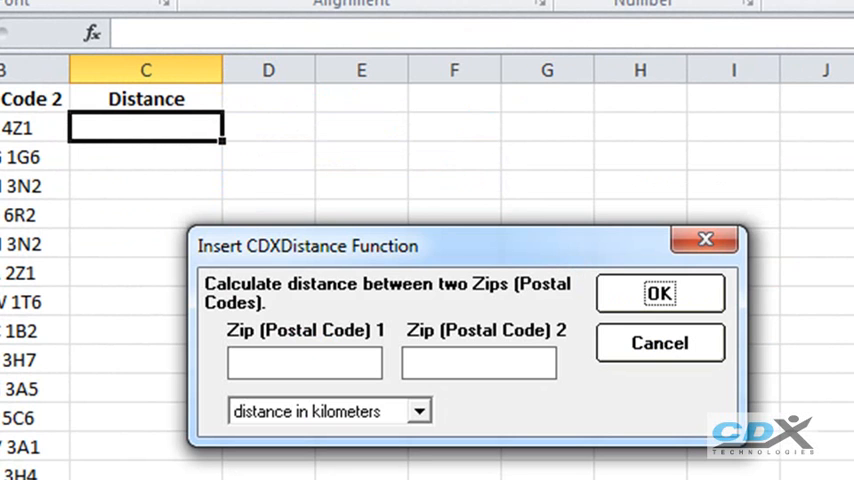
{"action": "type", "text": "a2"}
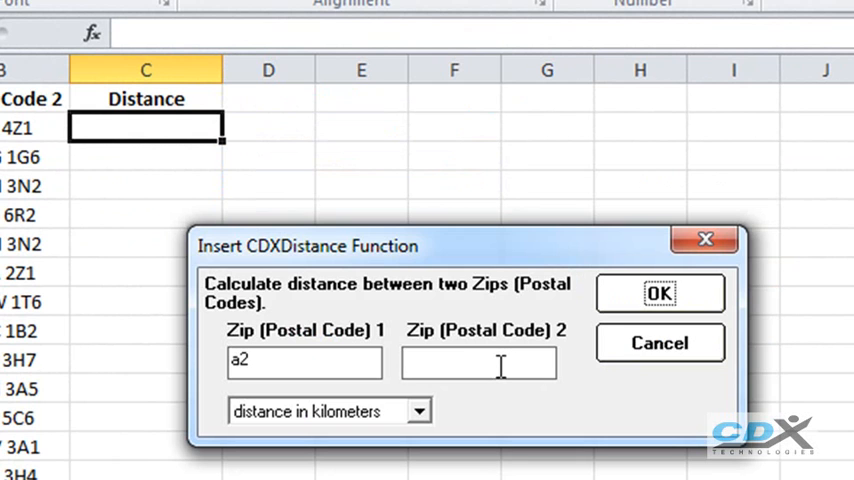
{"action": "type", "text": "b2"}
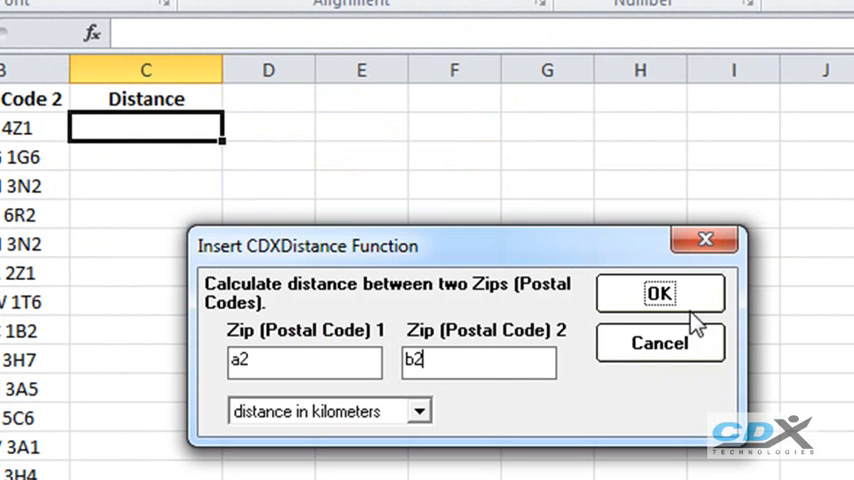
{"action": "left_click", "coordinate": [660, 292]}
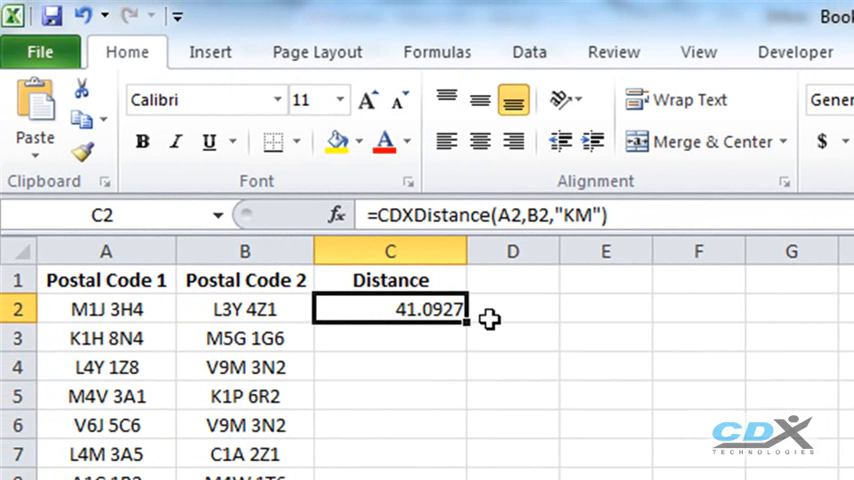
{"action": "mouse_move", "coordinate": [640, 218]}
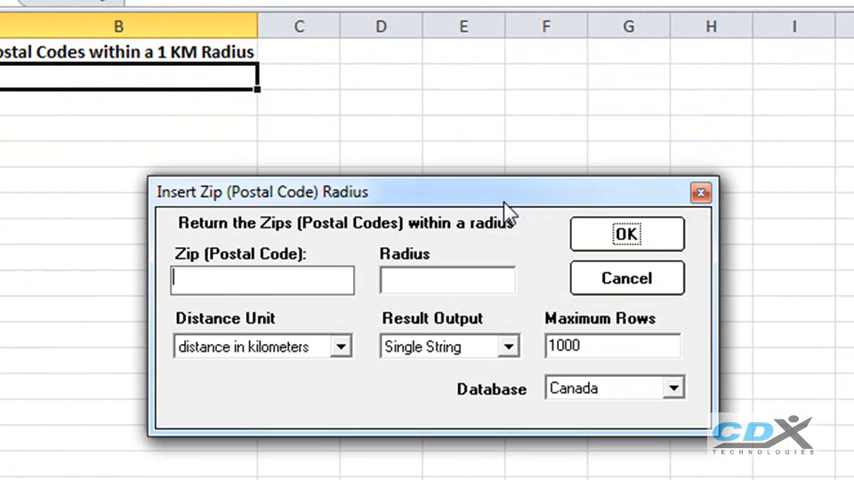
{"action": "mouse_move", "coordinate": [512, 214]}
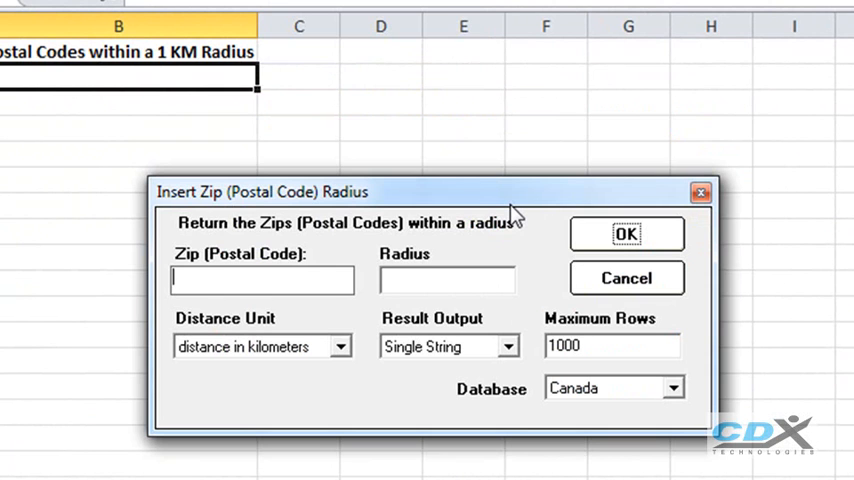
- Fill the CDXRadius dialog with A2 as the postal code and a radius of 1 km
{"action": "type", "text": "a2"}
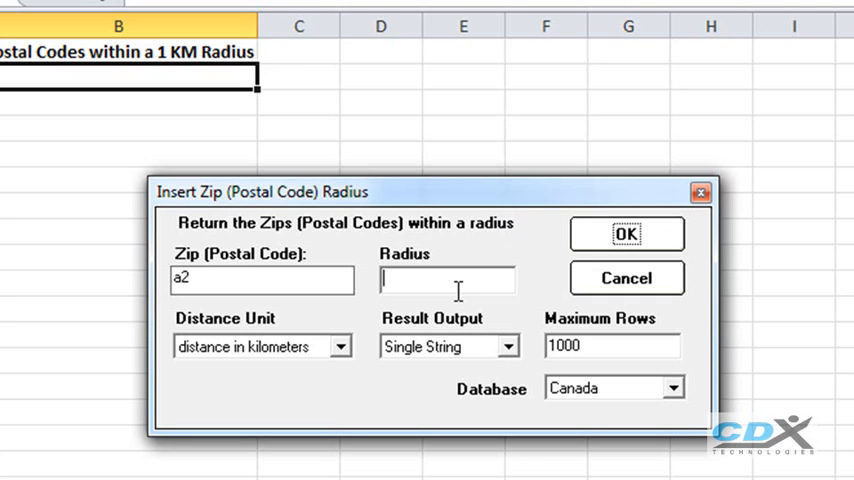
{"action": "type", "text": "1"}
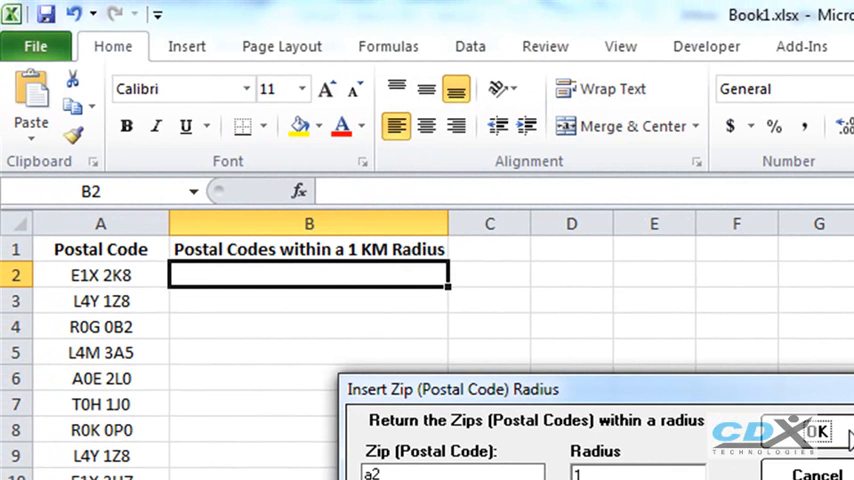
- Confirm the 1 km radius search and move to the City/Province sheet
{"action": "left_click", "coordinate": [816, 432]}
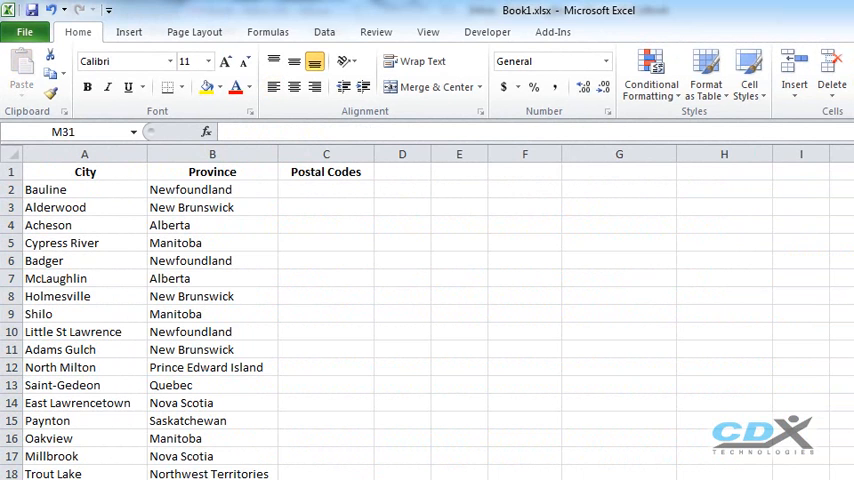
- Enter =CDXFindZip(a2,b2) in C2 to list Bauline's postal codes A1K 1E7–1E9
{"action": "left_click", "coordinate": [326, 188]}
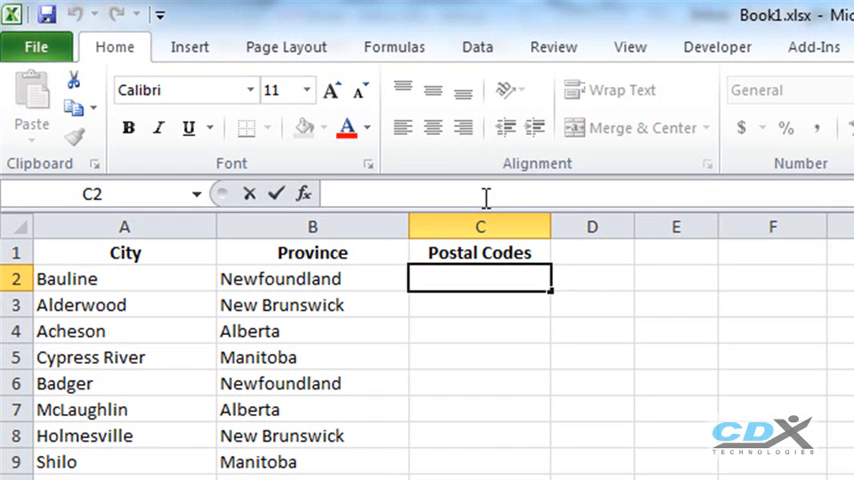
{"action": "type", "text": "="}
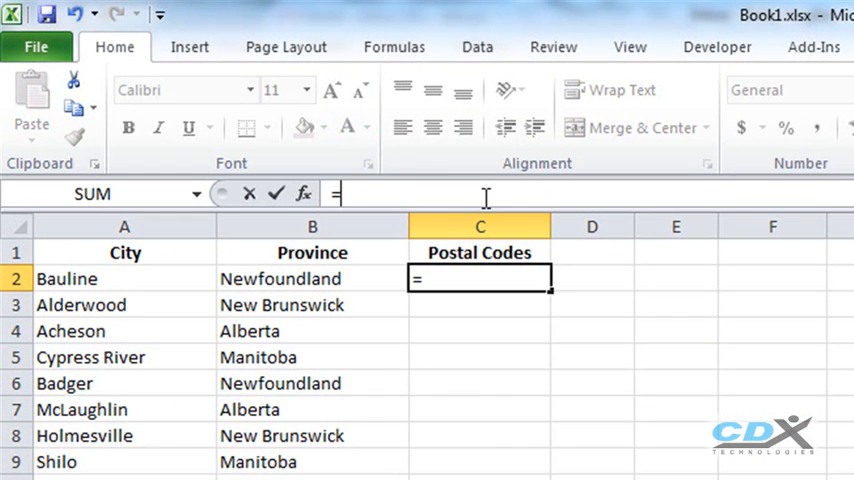
{"action": "type", "text": "CDXFin"}
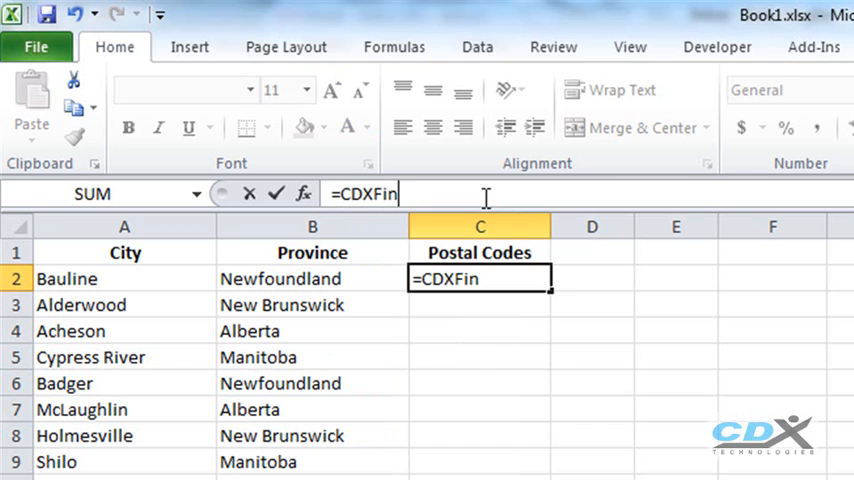
{"action": "type", "text": "dZip("}
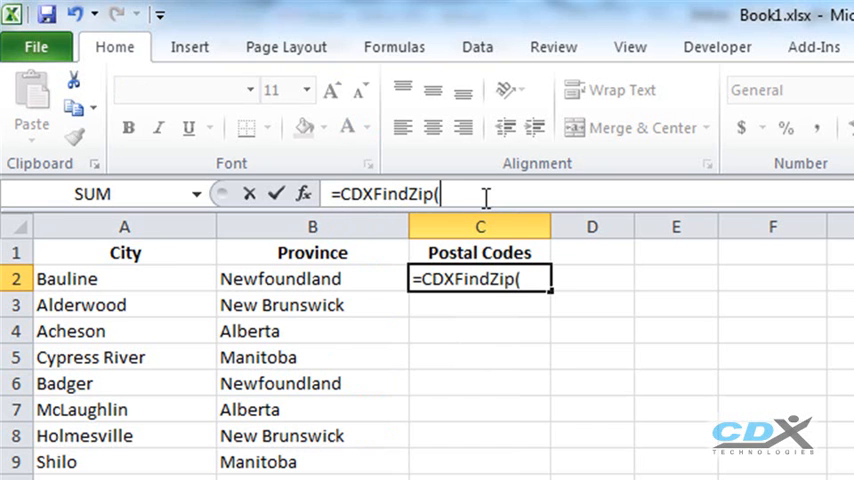
{"action": "type", "text": "a2,b2"}
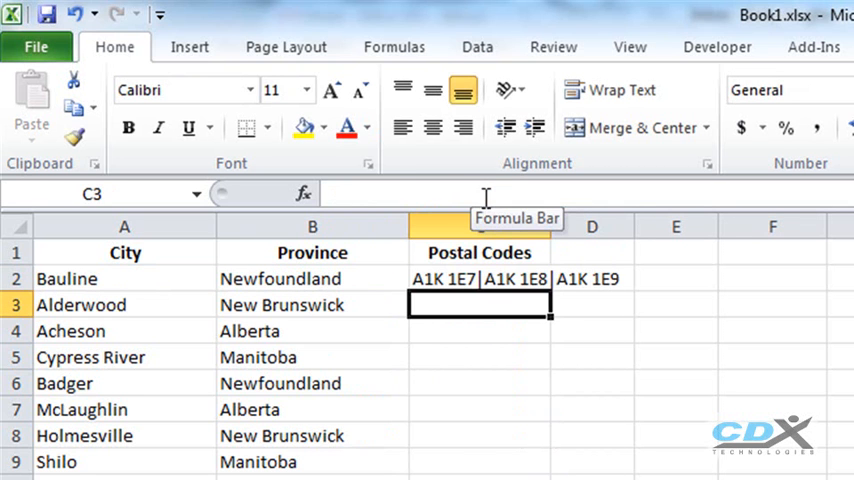
{"action": "mouse_move", "coordinate": [648, 276]}
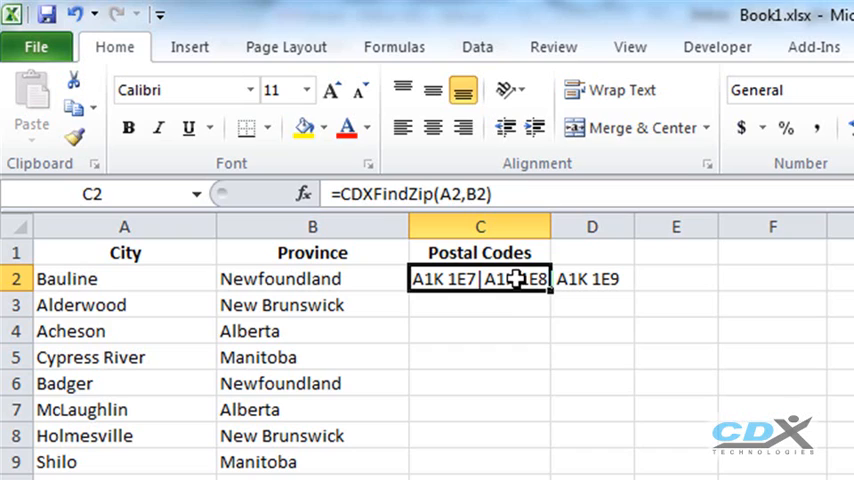
{"action": "mouse_move", "coordinate": [552, 292]}
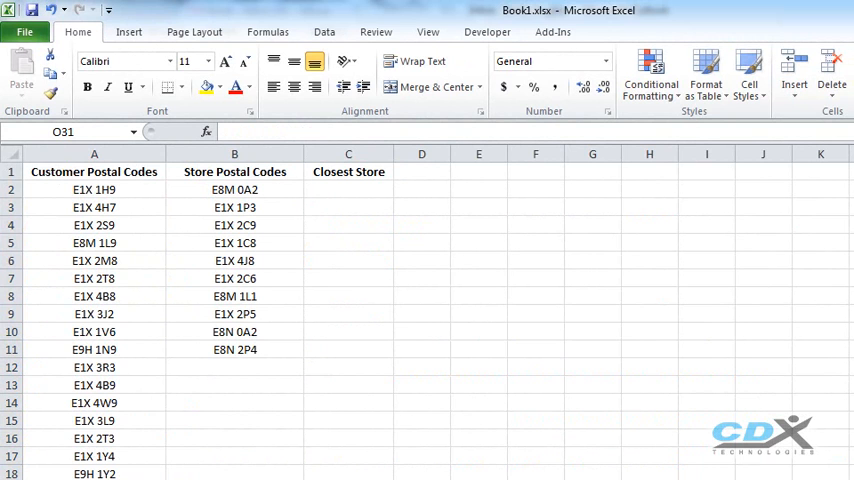
- Insert a CDXClosestZip function in C2 for A2 against B$2:B$11, returning E1X 4J8
{"action": "left_click", "coordinate": [94, 152]}
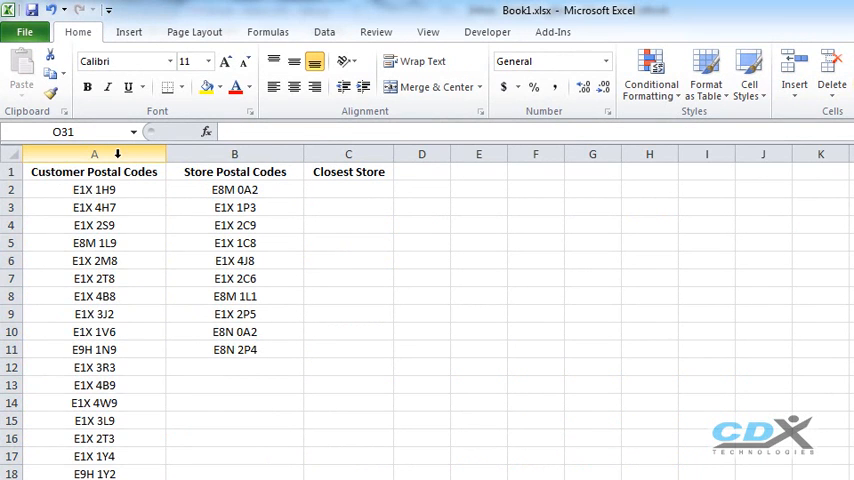
{"action": "left_click", "coordinate": [94, 152]}
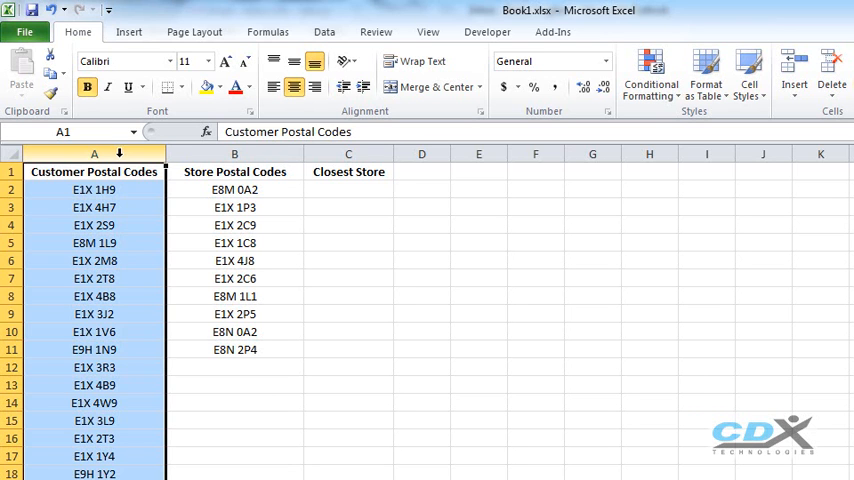
{"action": "left_click", "coordinate": [234, 152]}
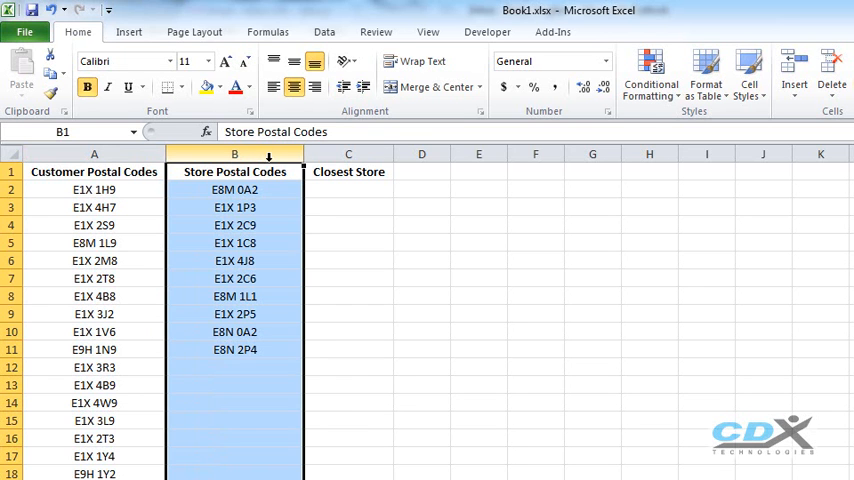
{"action": "left_click", "coordinate": [348, 172]}
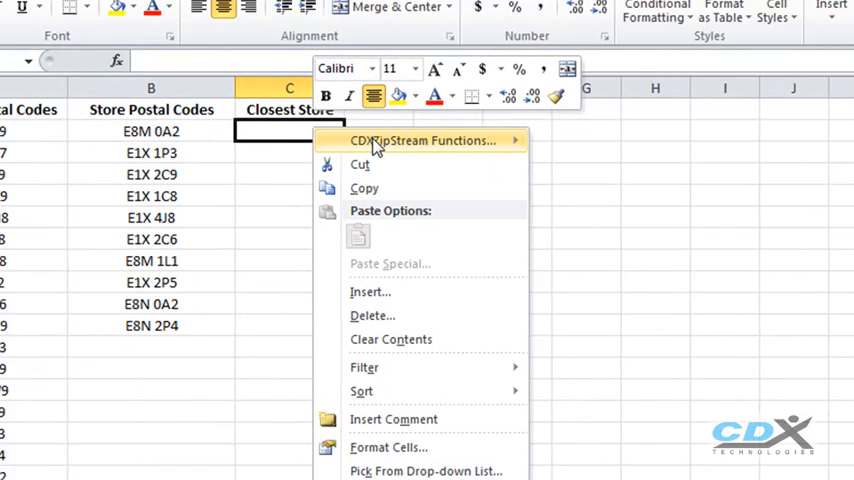
{"action": "mouse_move", "coordinate": [420, 140]}
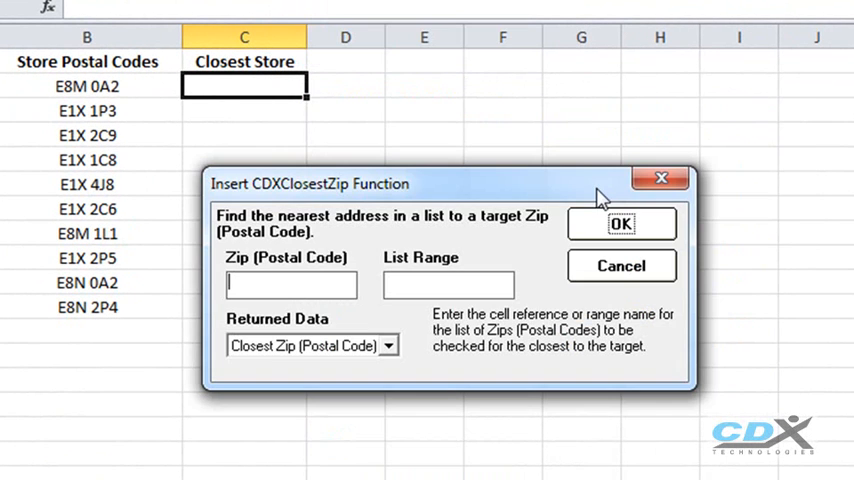
{"action": "type", "text": "a2"}
{"action": "left_click", "coordinate": [450, 286]}
{"action": "type", "text": "B$2:B$"}
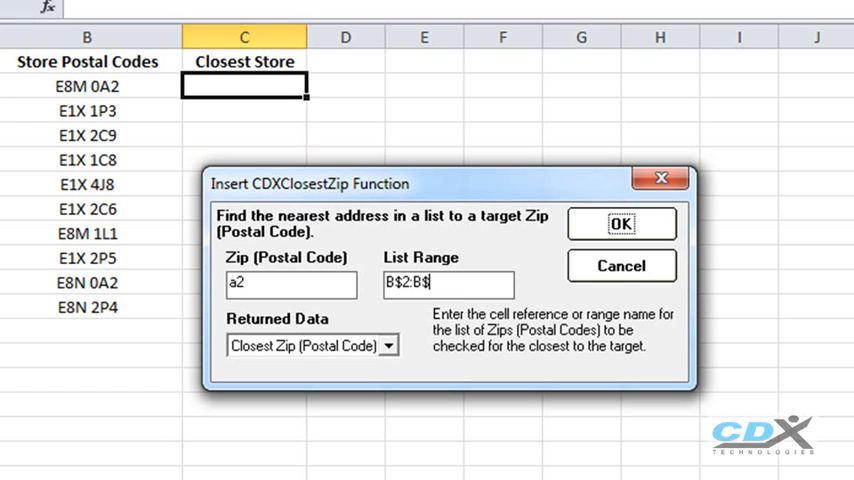
{"action": "type", "text": "11"}
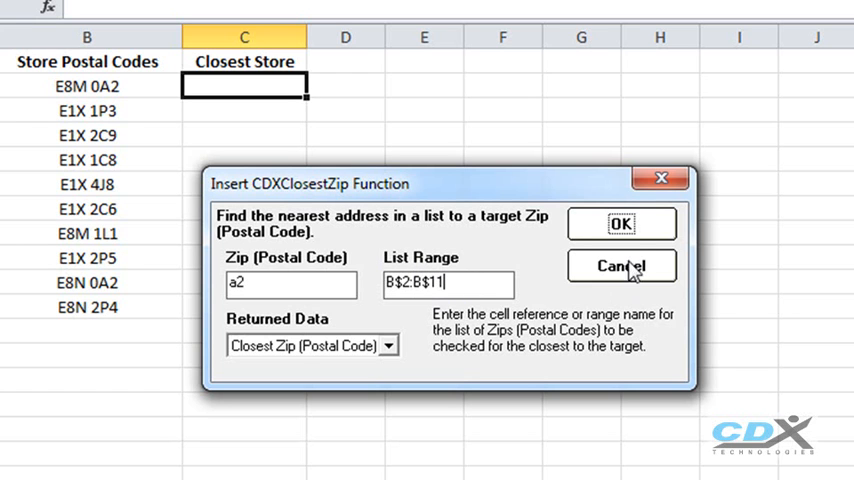
{"action": "left_click", "coordinate": [622, 224]}
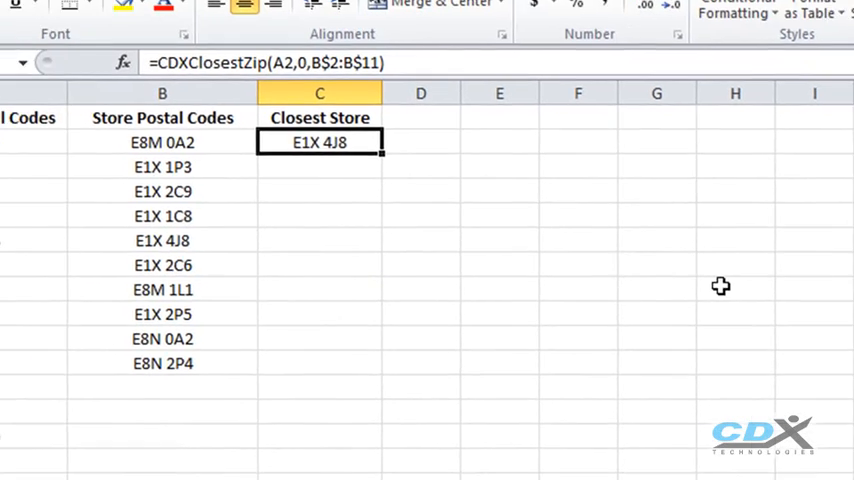